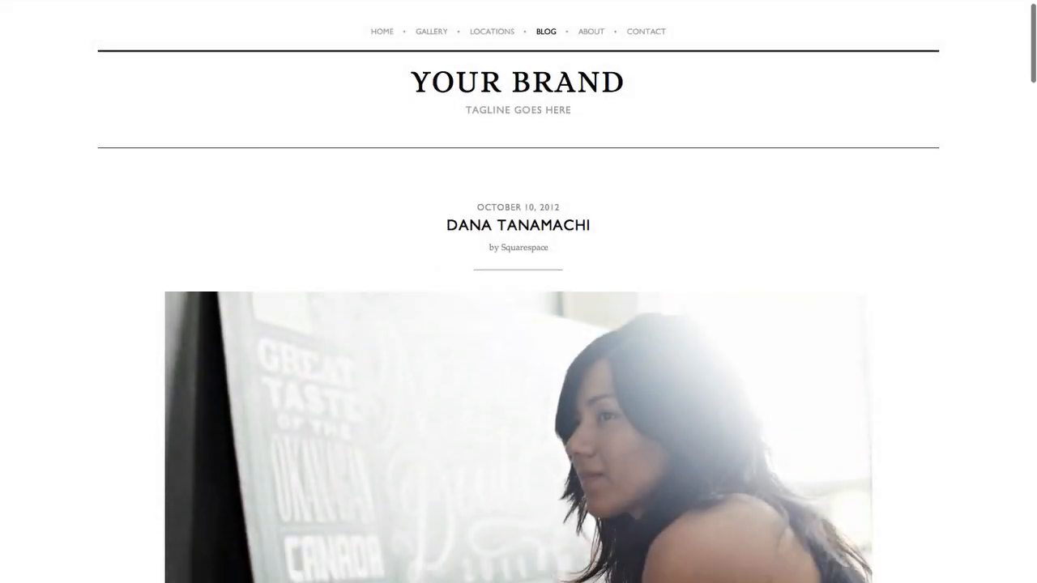
Step: Create an empty blog page named Blog in the main navigation and lock the navigation
{"action": "scroll", "scroll_direction": "down", "scroll_amount": 3}
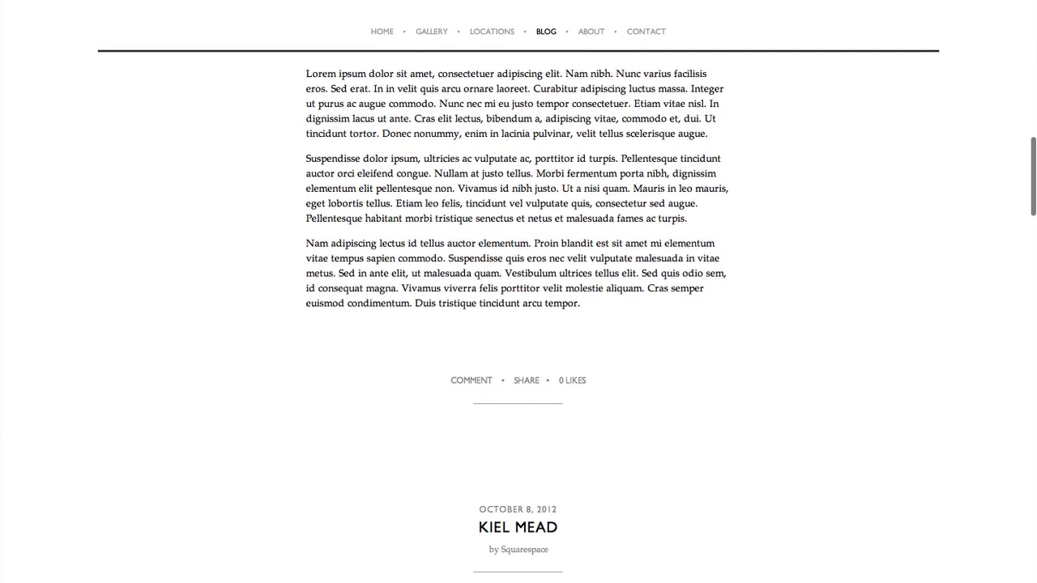
{"action": "scroll", "scroll_direction": "down", "scroll_amount": 3}
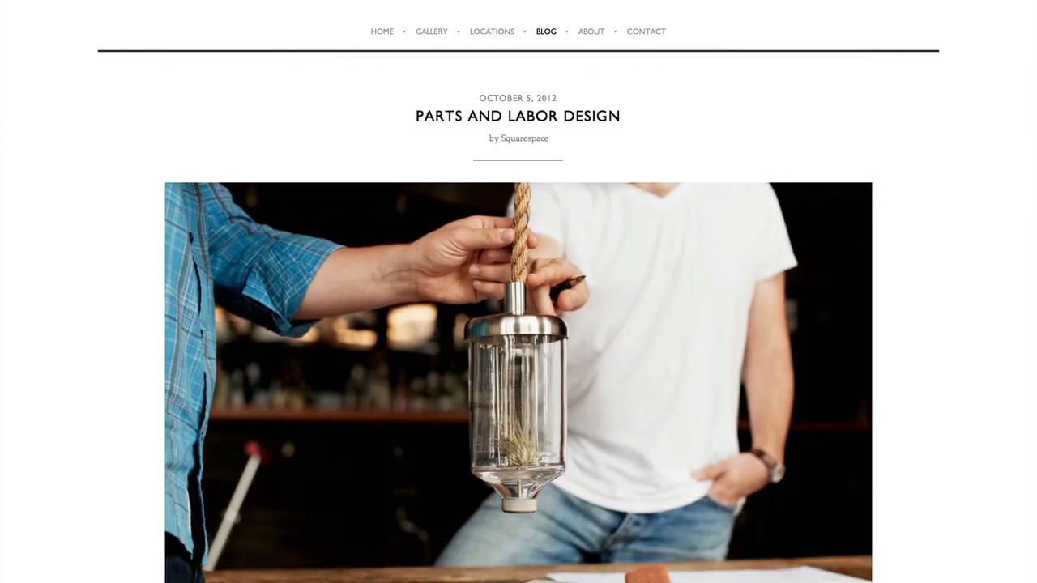
{"action": "scroll", "scroll_direction": "down", "scroll_amount": 3}
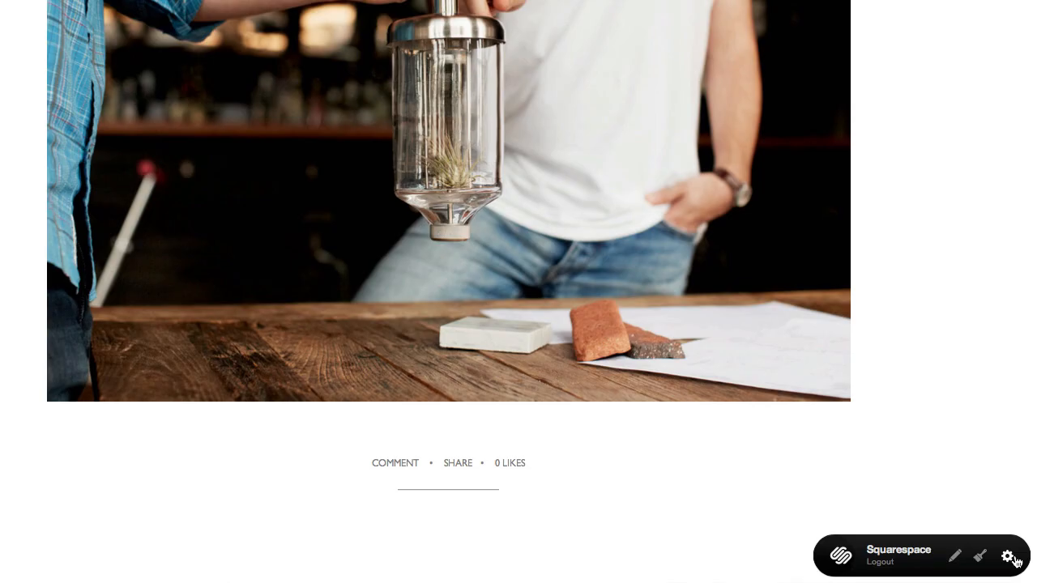
{"action": "left_click", "coordinate": [1008, 556]}
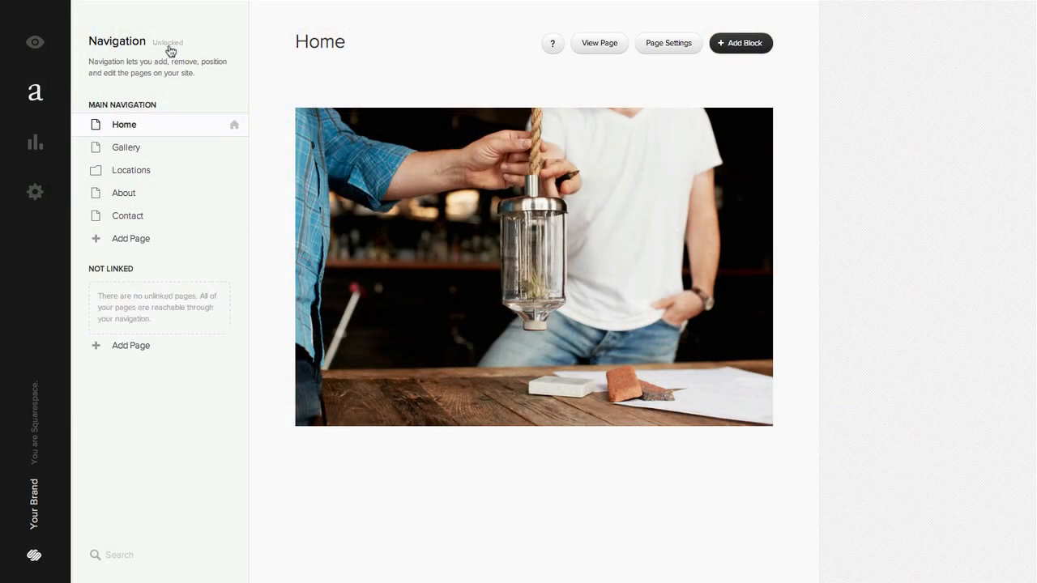
{"action": "left_click", "coordinate": [130, 239]}
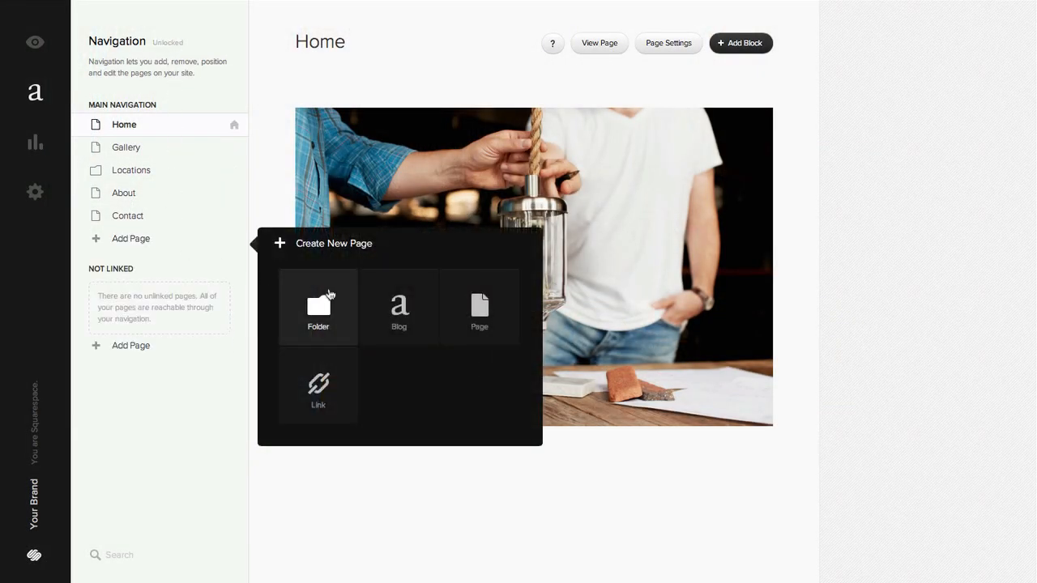
{"action": "left_click", "coordinate": [399, 308]}
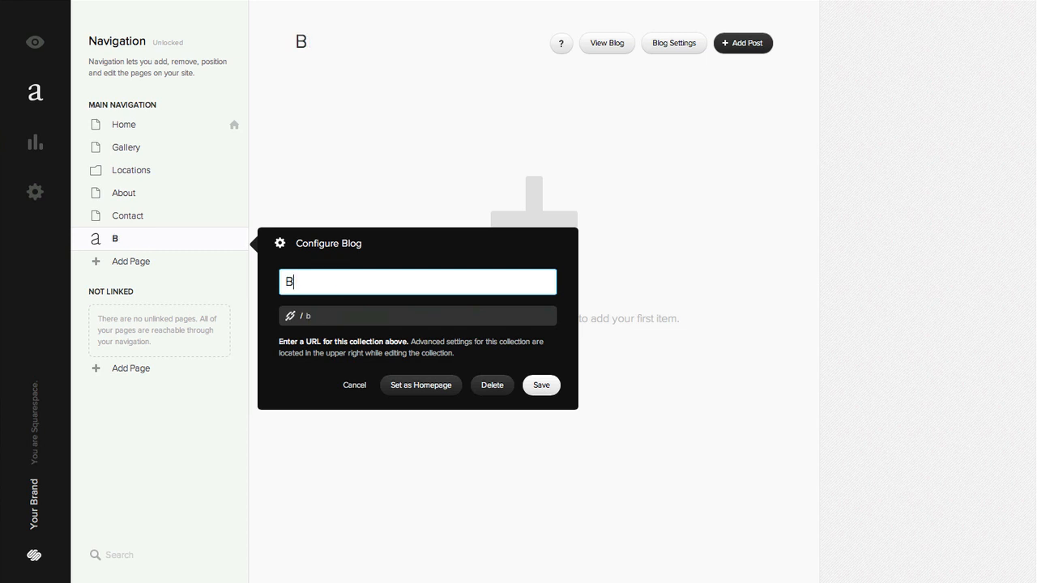
{"action": "left_click", "coordinate": [541, 386]}
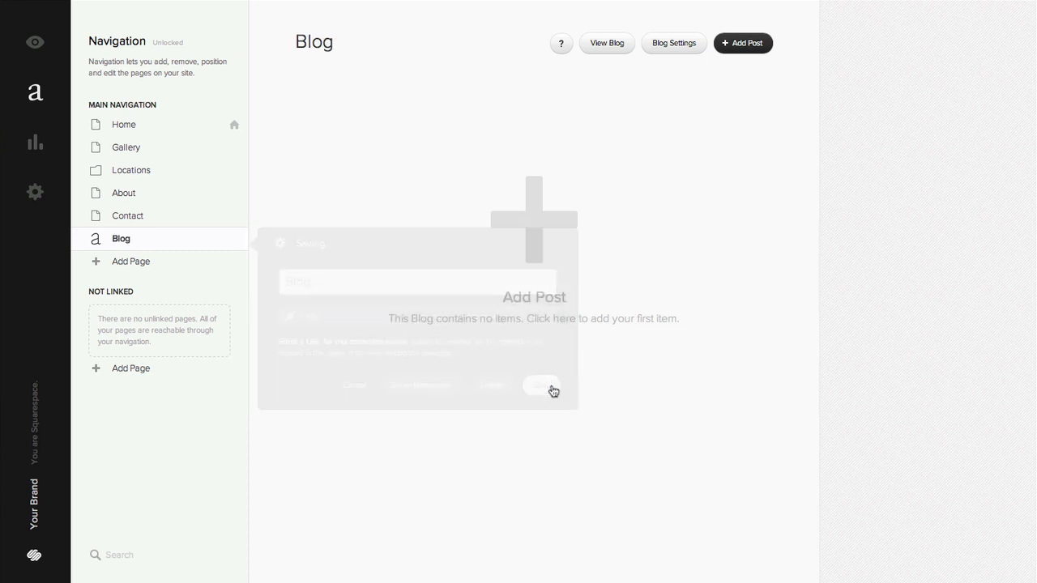
{"action": "left_click", "coordinate": [541, 386]}
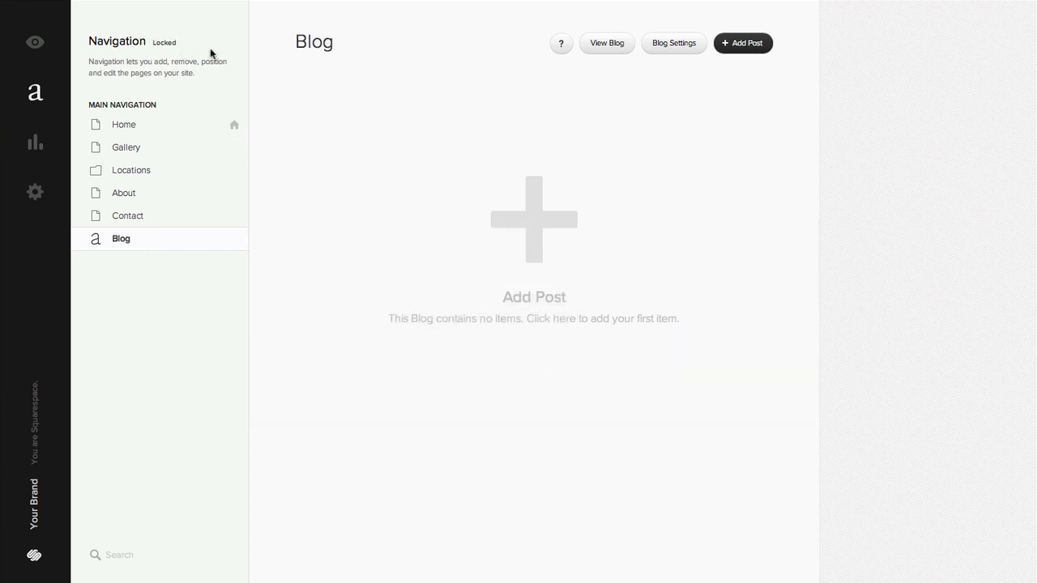
Step: Start a new post titled Dana Tanamachi with her biography: graphic designer and chalk letterer from the Lone Star State
{"action": "left_click", "coordinate": [742, 42]}
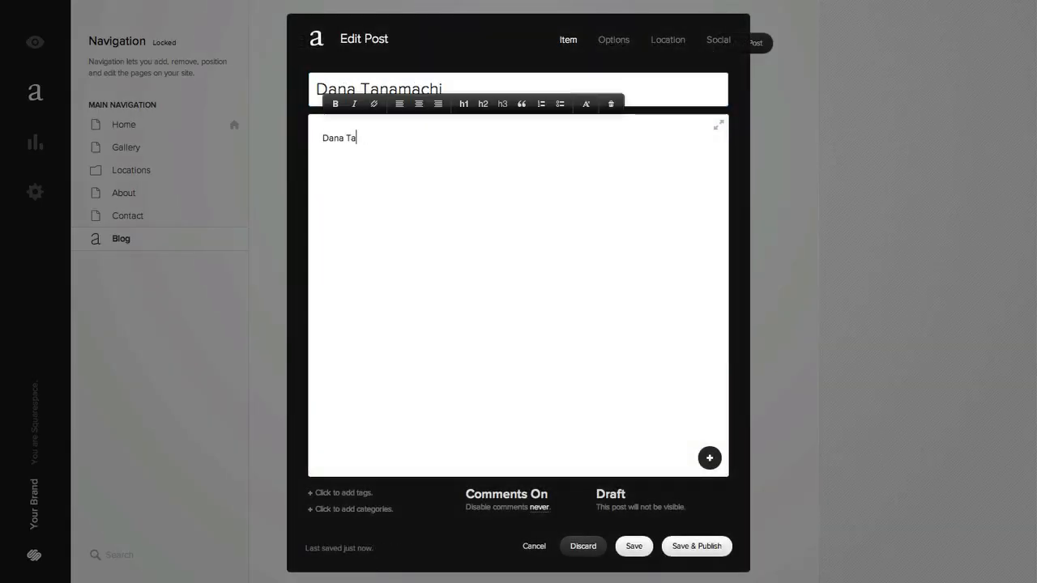
{"action": "type", "text": "namachi is a graphic designer and custom chalk"}
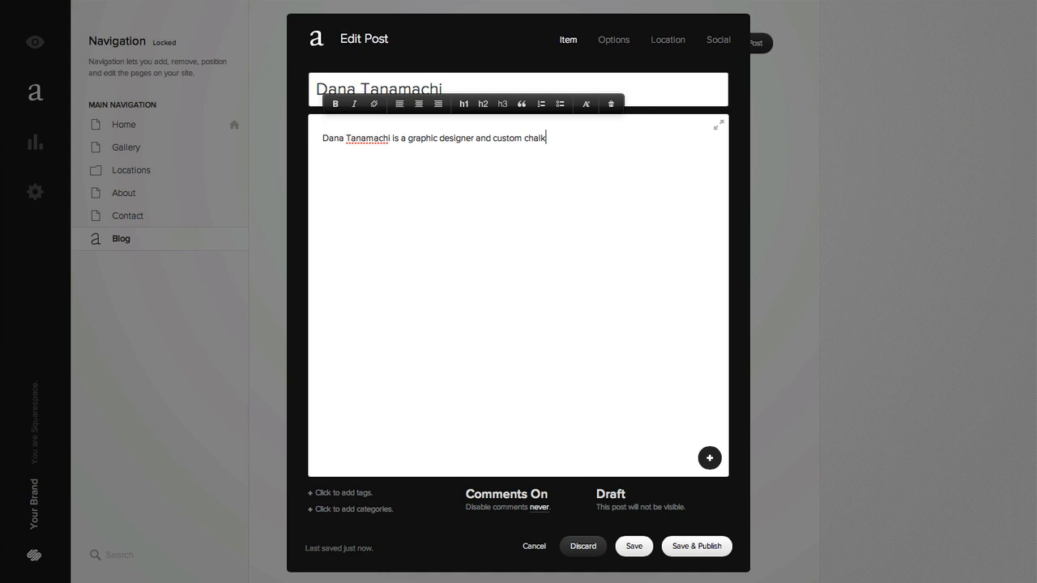
{"action": "type", "text": "letterer who hails from the Lone Star State, but currently resides in Brooklyn, New York."}
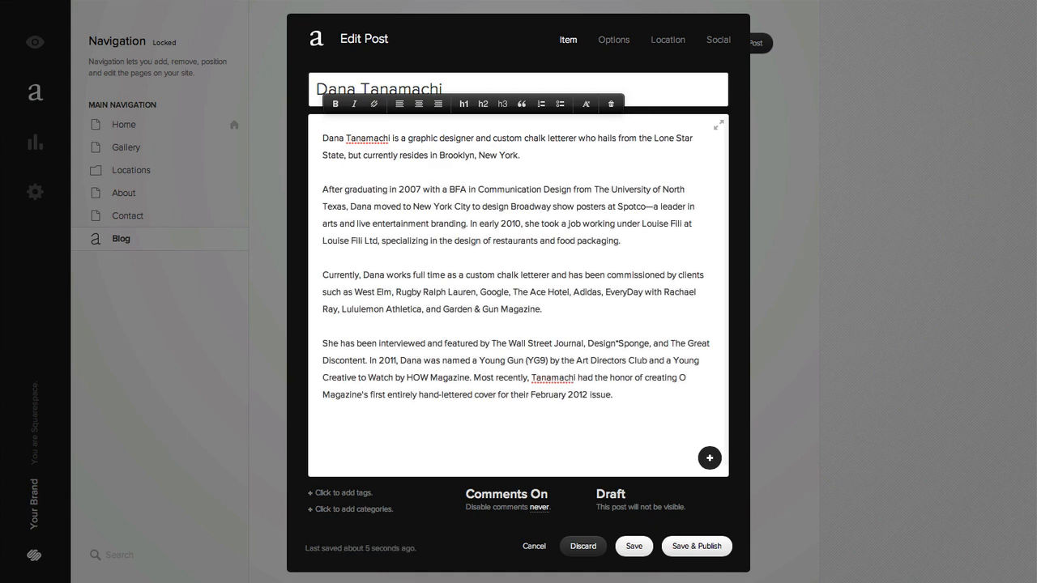
{"action": "mouse_move", "coordinate": [683, 462]}
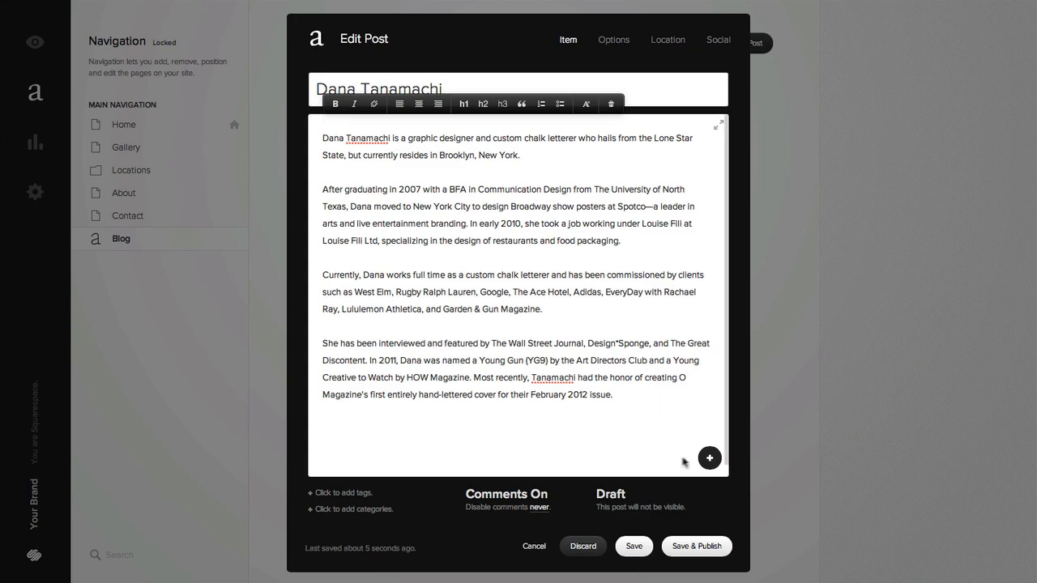
Step: Insert an image block with Dana's photo above the biography and confirm its settings
{"action": "left_click", "coordinate": [709, 456]}
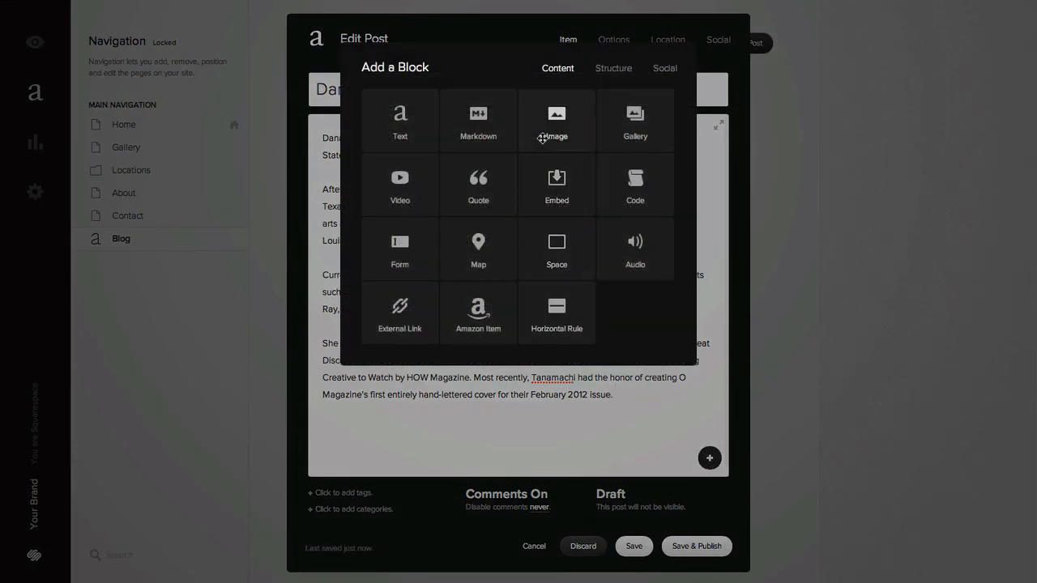
{"action": "left_click", "coordinate": [558, 120]}
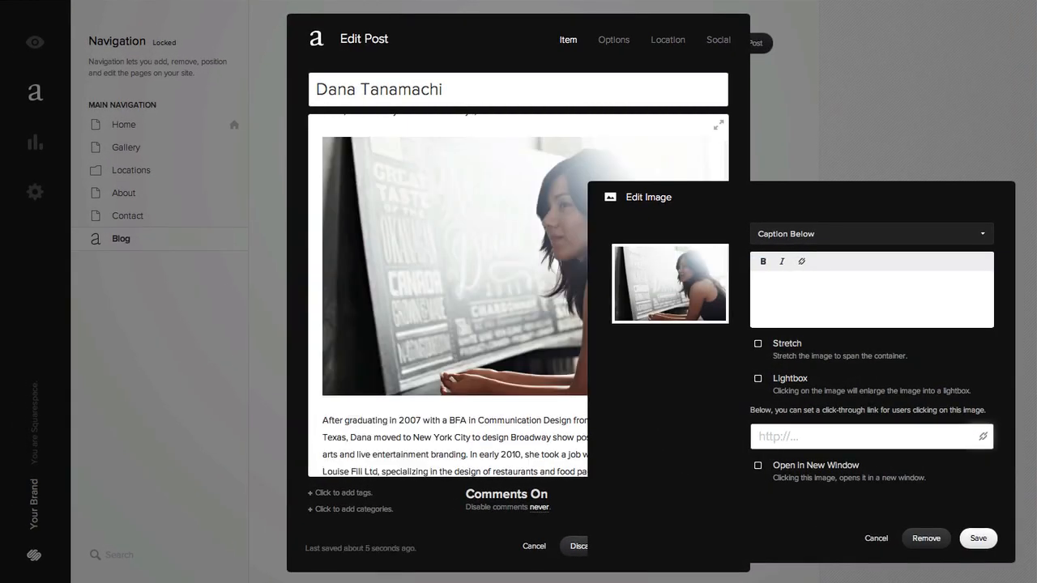
{"action": "left_click", "coordinate": [758, 379]}
{"action": "type", "text": "art design"}
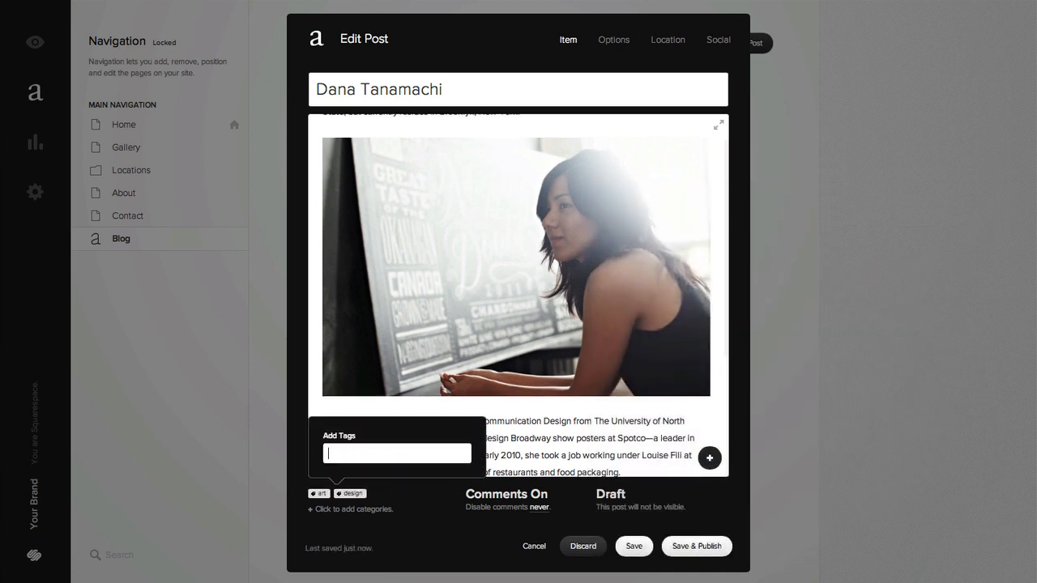
Step: Create a 'people' category for the post and set its status to Published
{"action": "left_click", "coordinate": [353, 509]}
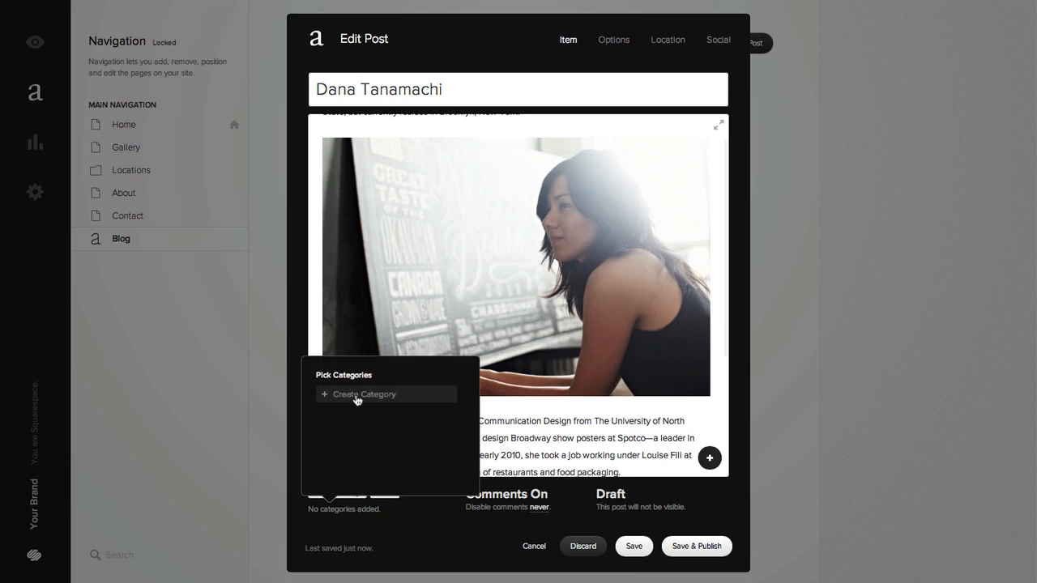
{"action": "left_click", "coordinate": [363, 393]}
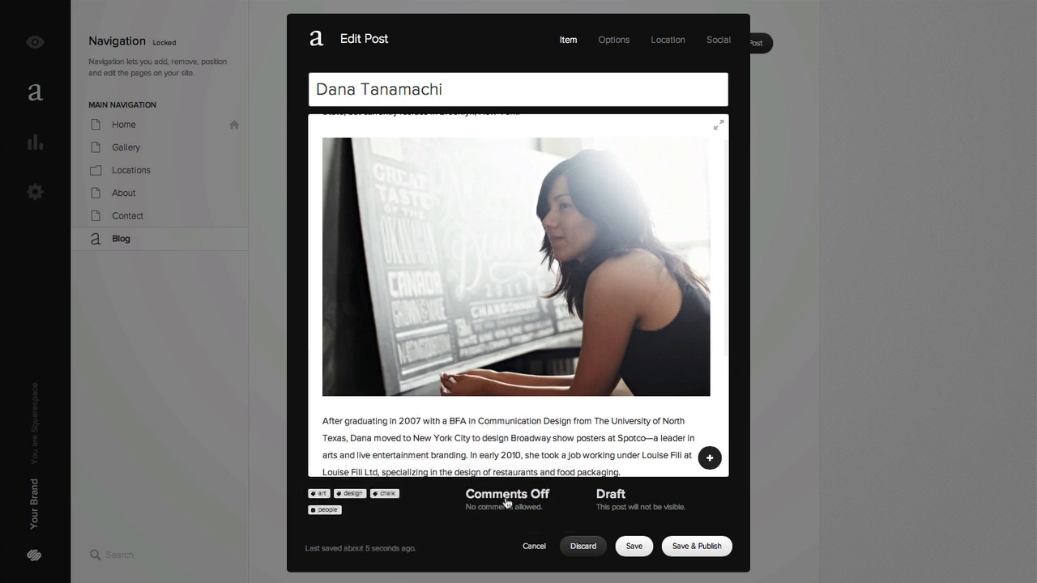
{"action": "left_click", "coordinate": [609, 493]}
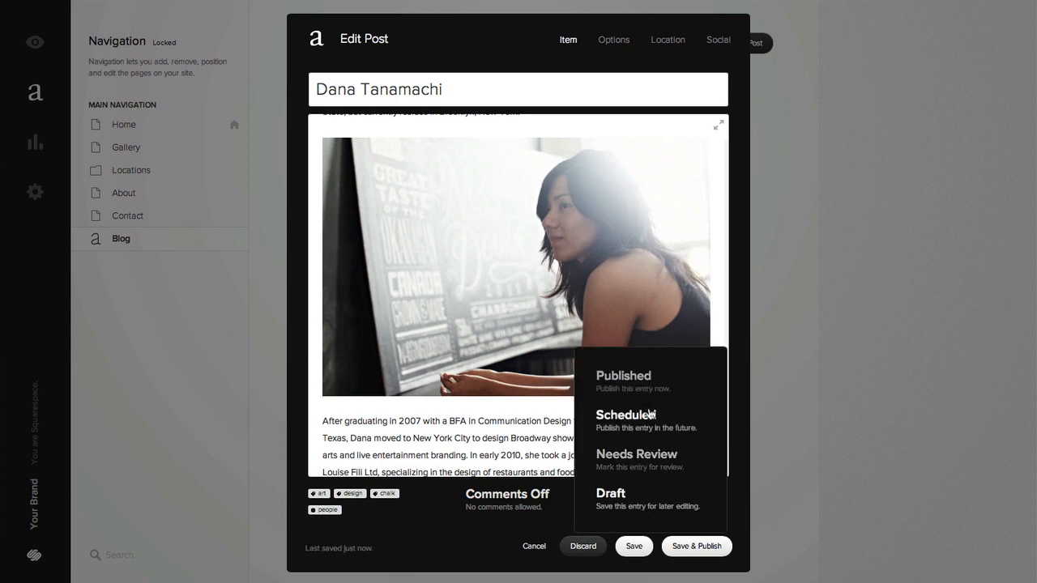
{"action": "left_click", "coordinate": [622, 376]}
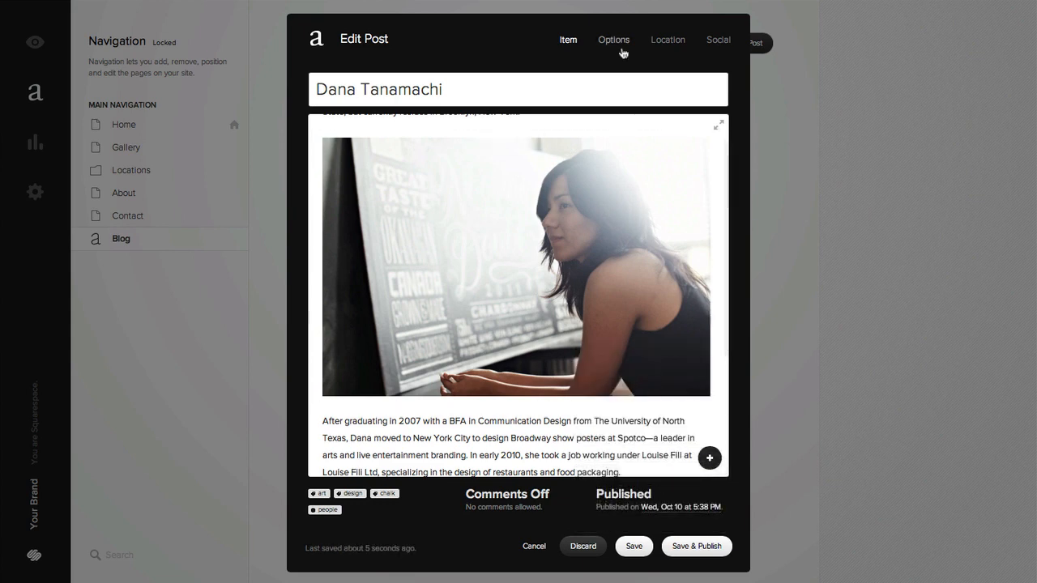
Step: Add the excerpt 'Graphic designer and custom chalk letterer in Brooklyn, New York.' and save and publish the post
{"action": "left_click", "coordinate": [613, 39]}
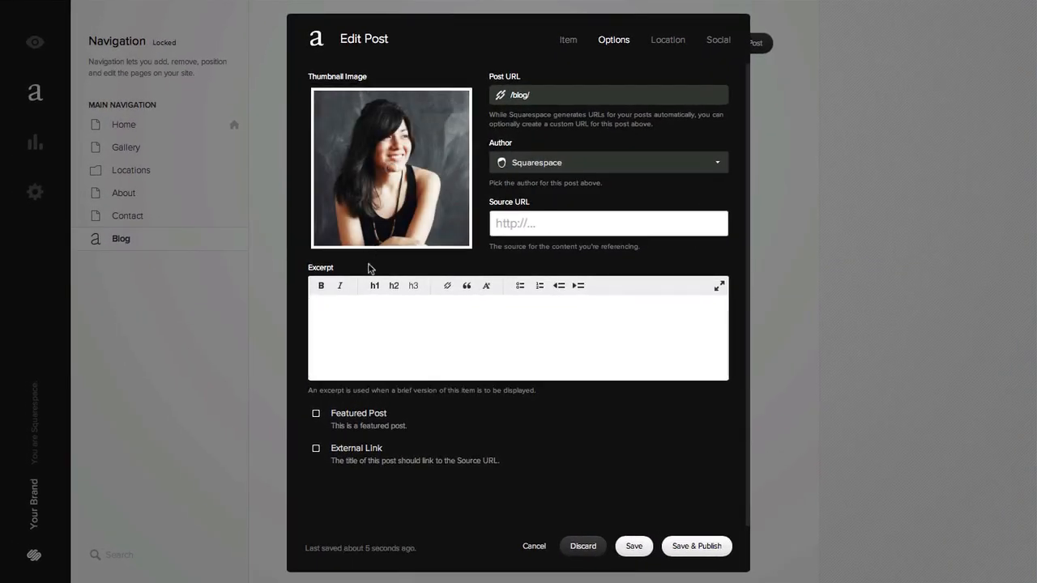
{"action": "type", "text": "Graphic designer and custom chalk letterer in Brooklyn, New York."}
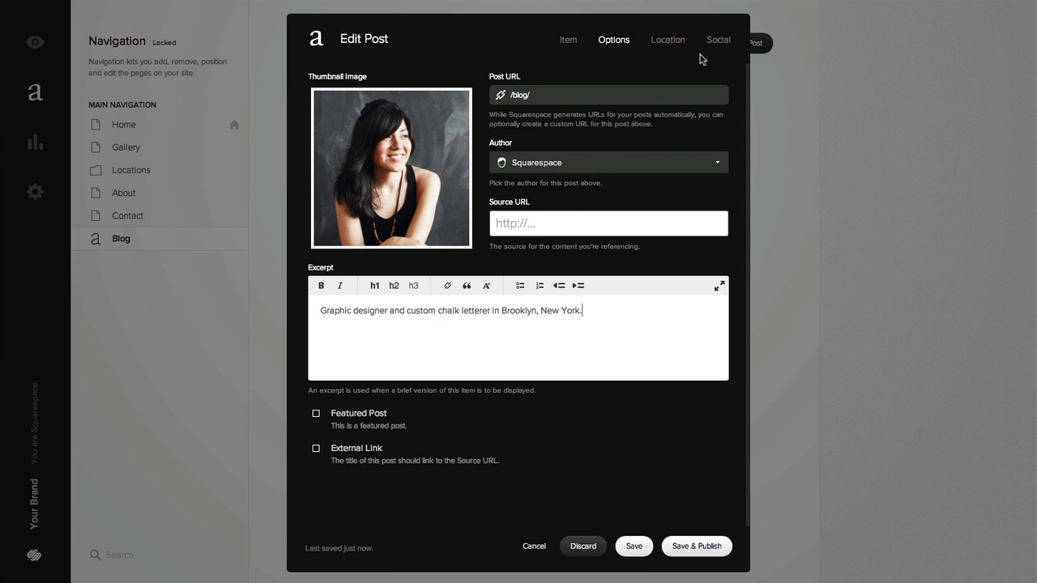
{"action": "left_click", "coordinate": [717, 39]}
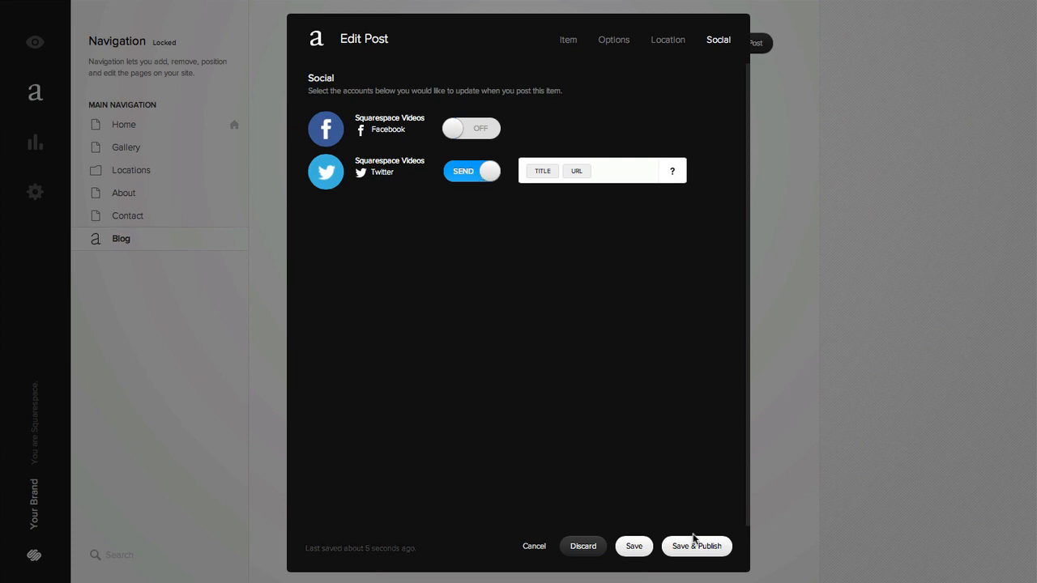
{"action": "left_click", "coordinate": [696, 546]}
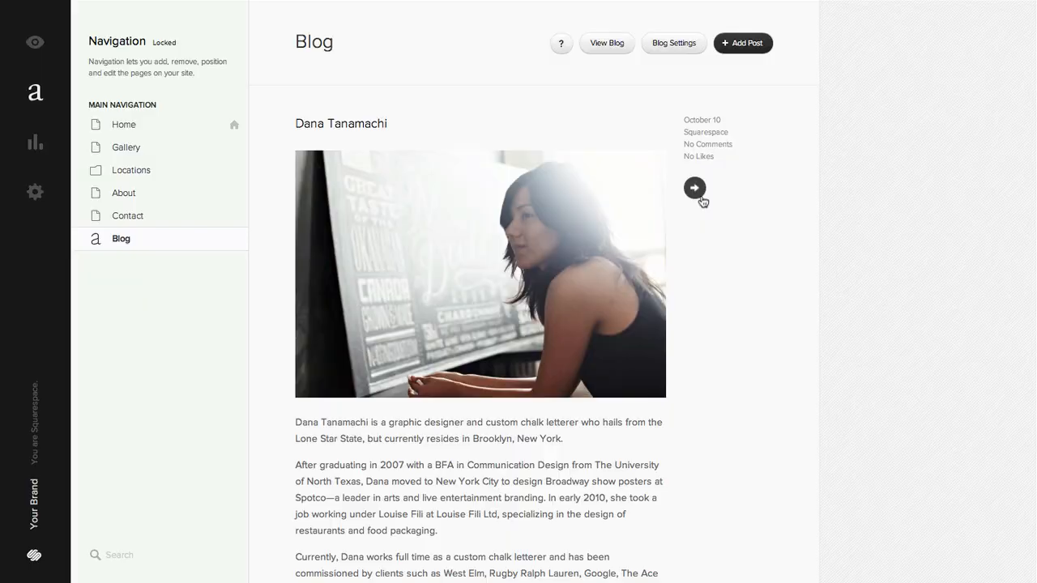
Step: View the published post on the live site, then return to the site settings
{"action": "left_click", "coordinate": [605, 42]}
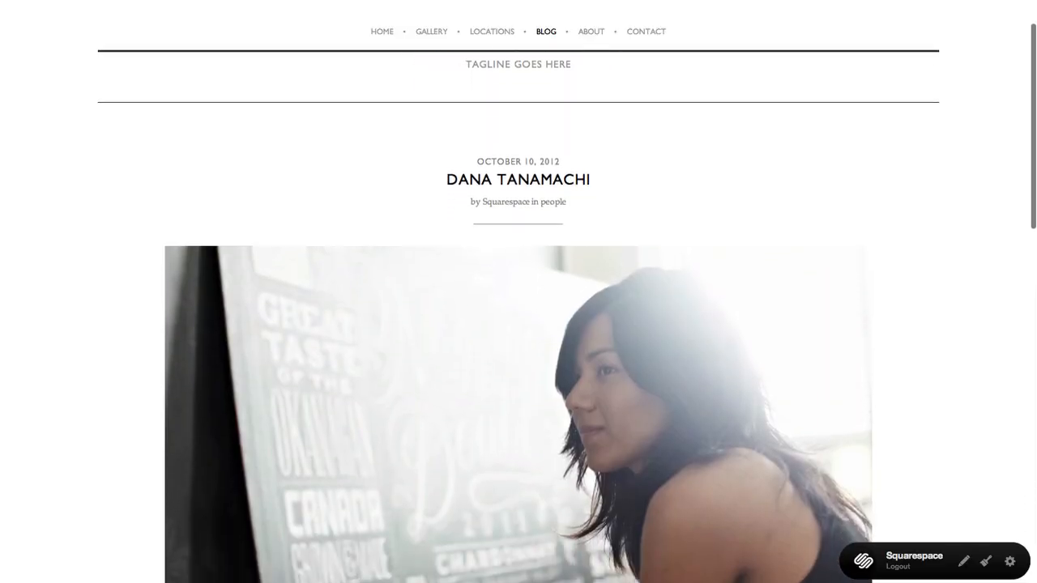
{"action": "scroll", "scroll_direction": "down", "scroll_amount": 3}
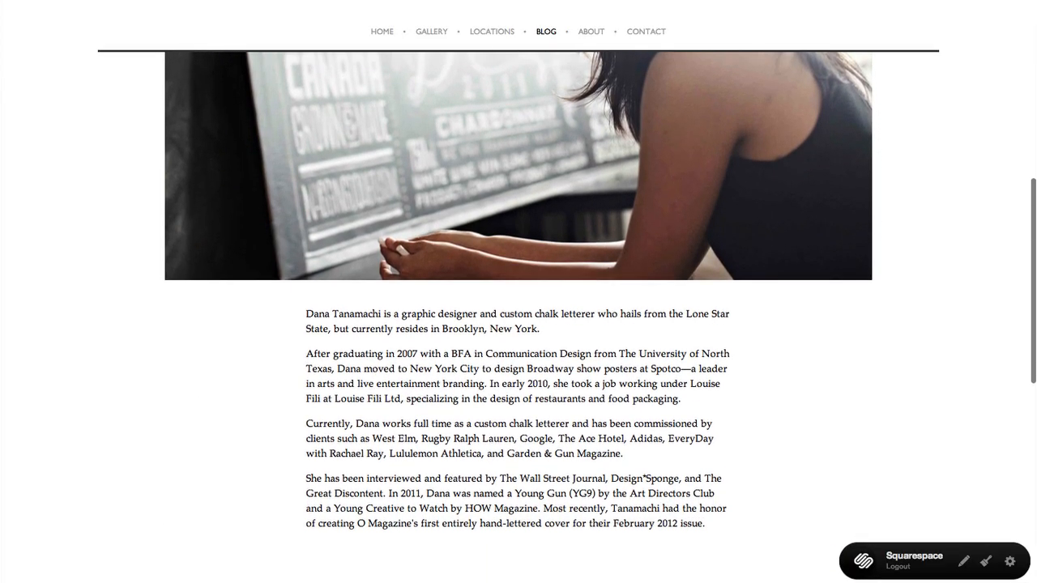
{"action": "scroll", "scroll_direction": "down", "scroll_amount": 3}
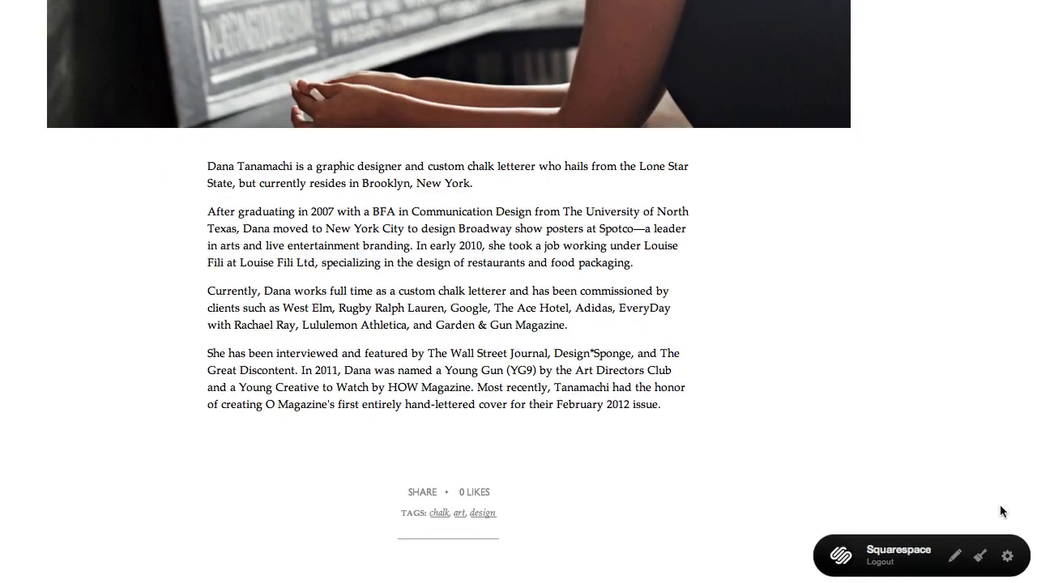
{"action": "left_click", "coordinate": [1007, 557]}
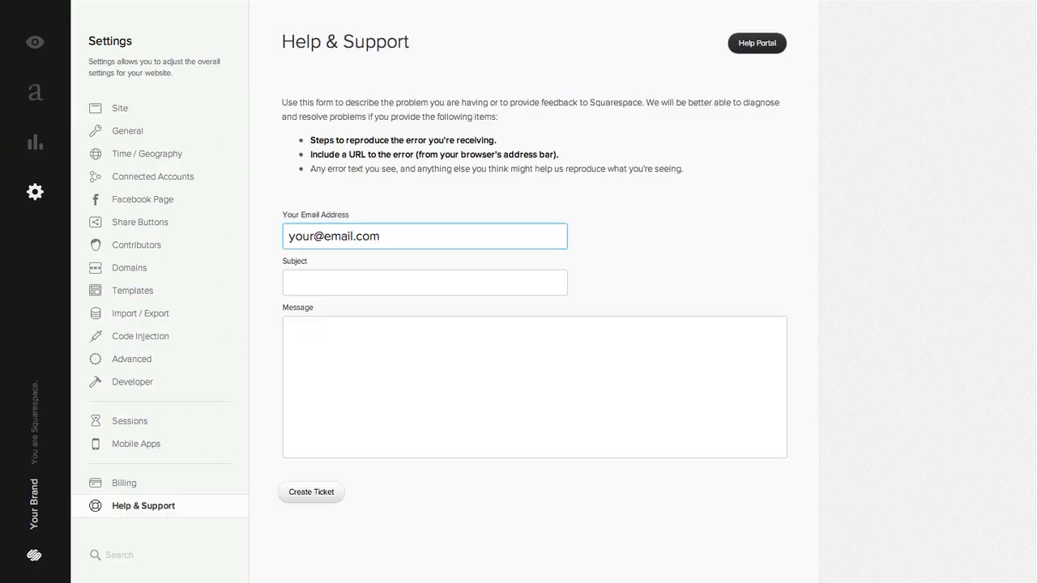